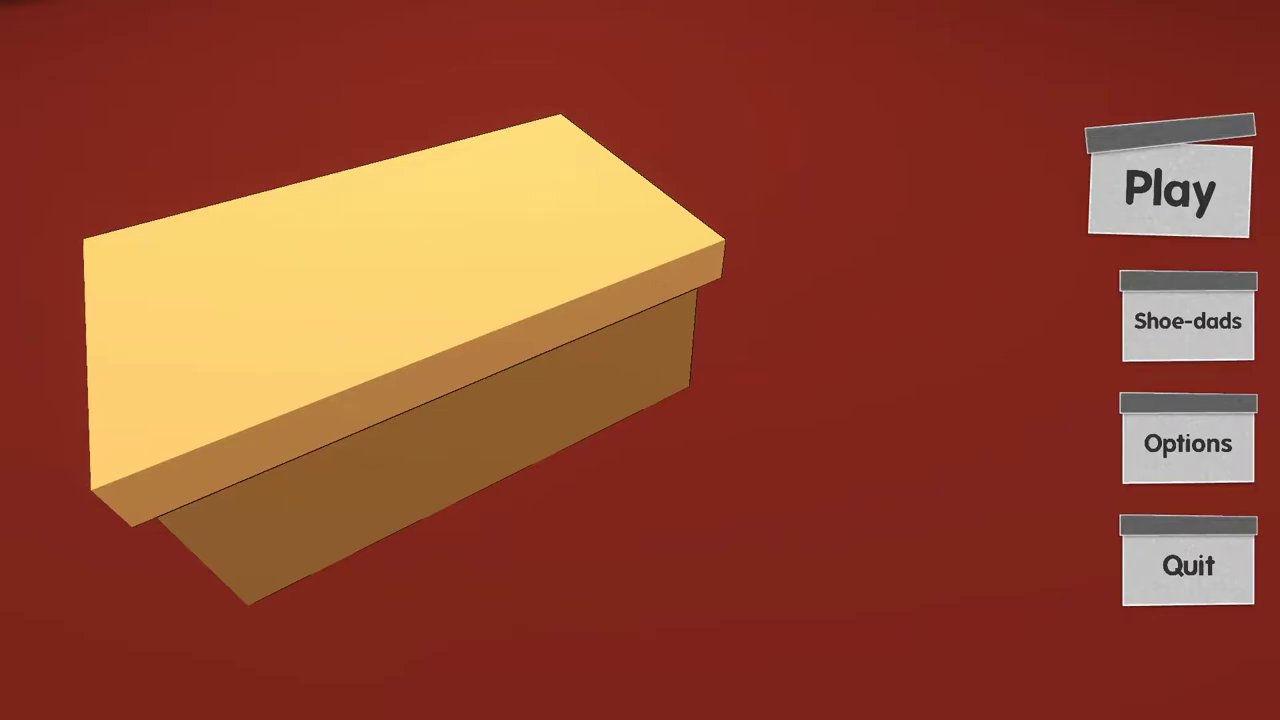
# Step: Adjust the master volume in the audio options and return to the main menu
pyautogui.click(1188, 444)
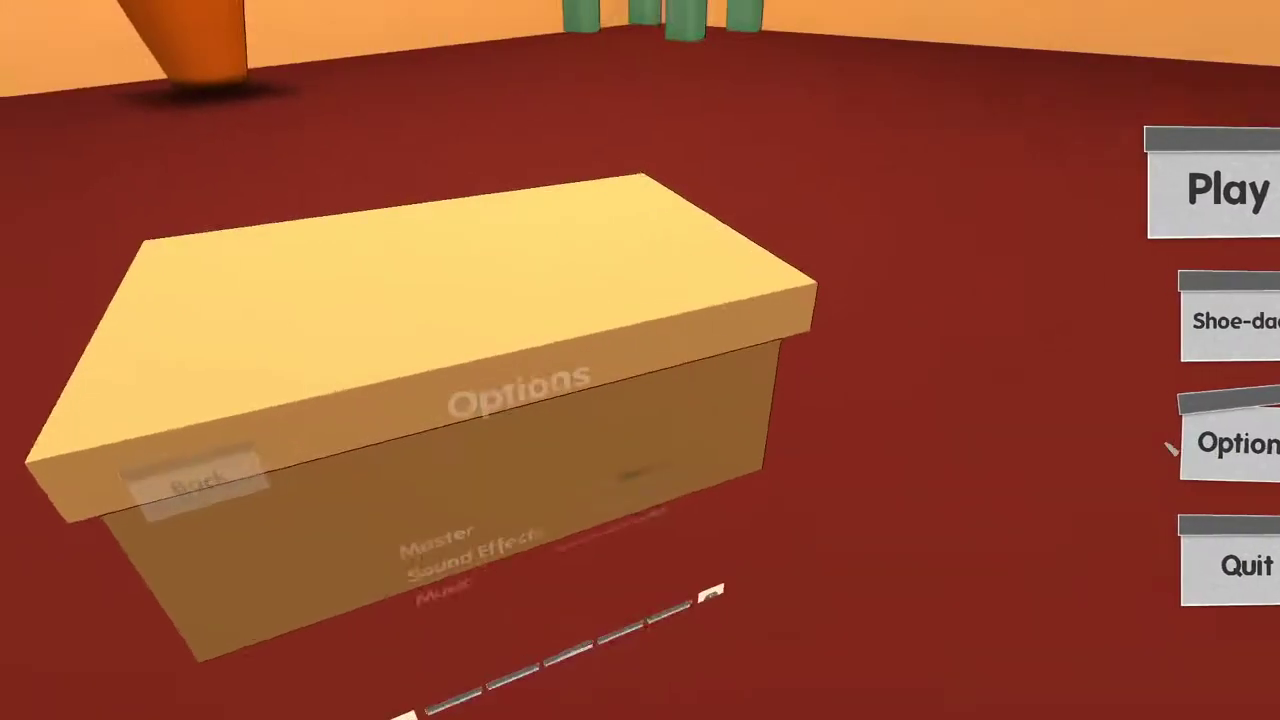
pyautogui.click(1240, 444)
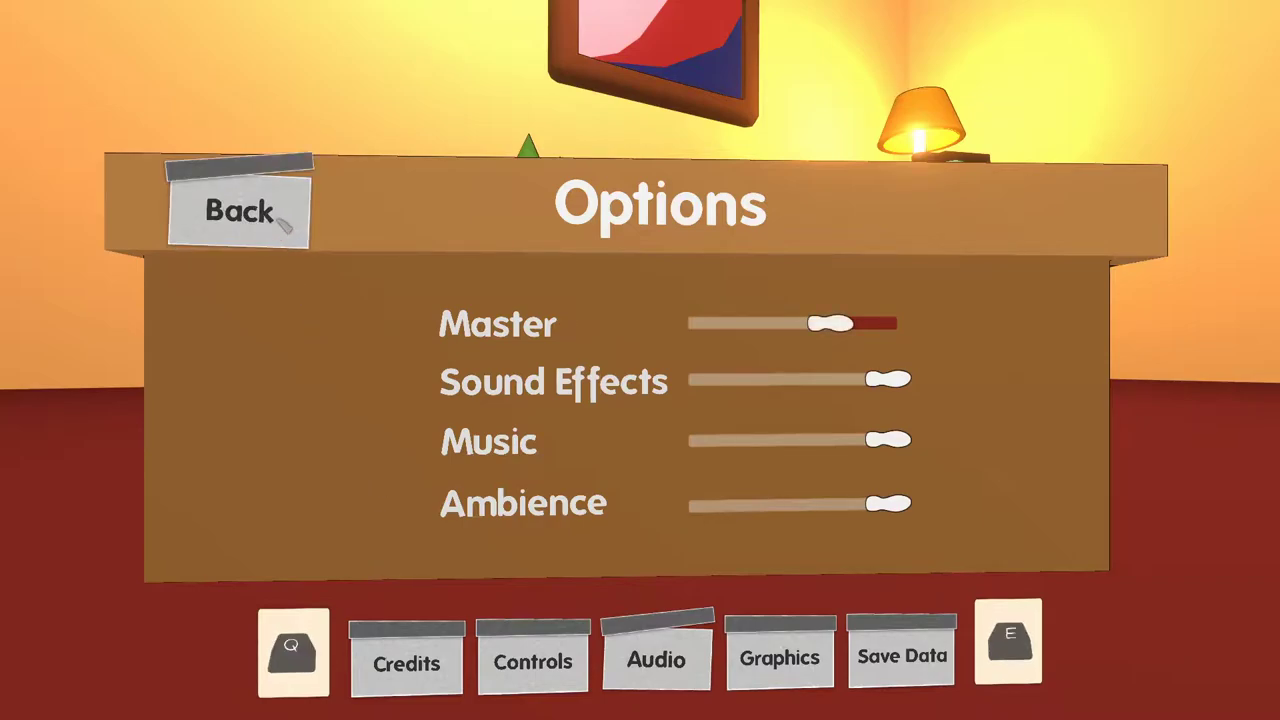
pyautogui.moveTo(830, 322); pyautogui.dragTo(830, 322)
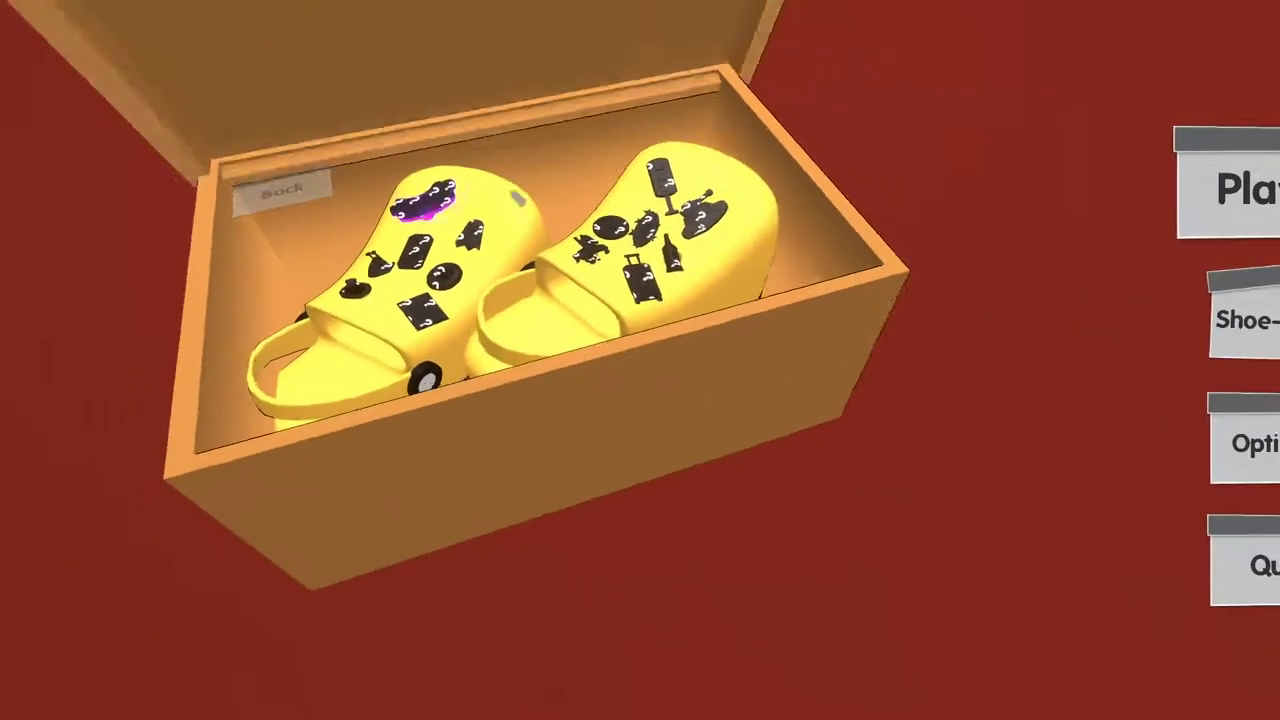
pyautogui.click(282, 188)
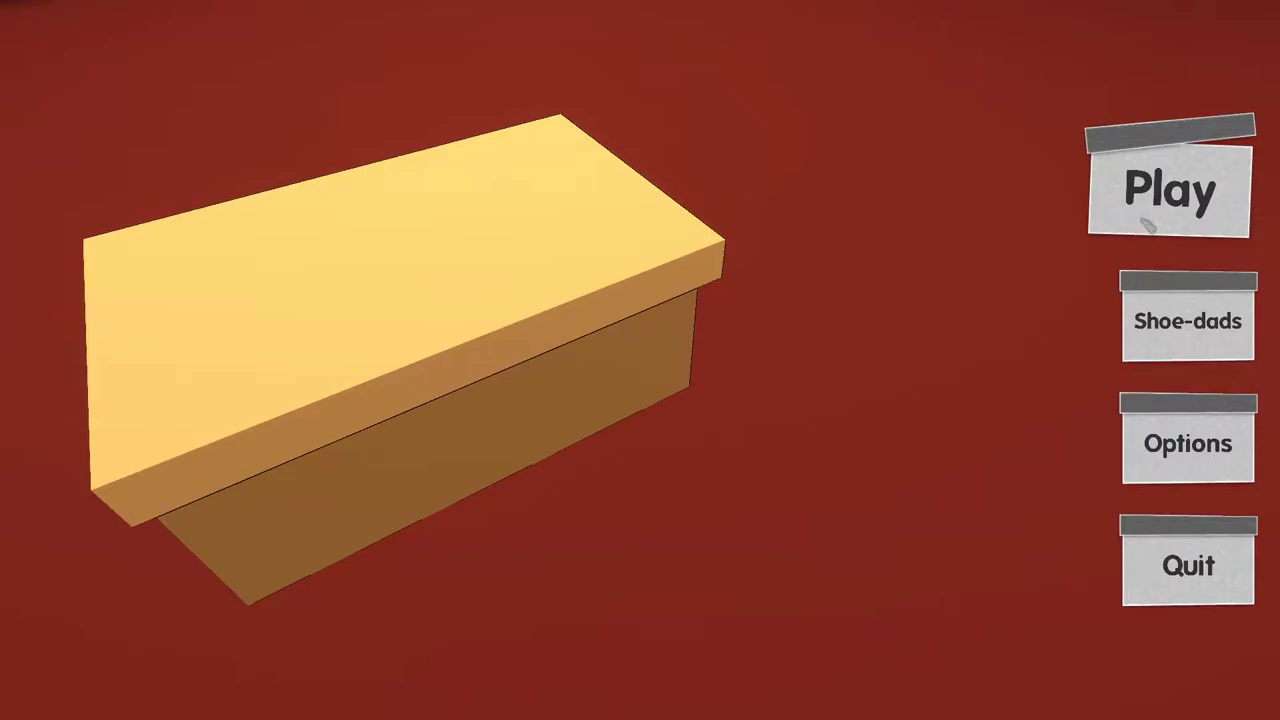
# Step: Start a new game from the Play screen
pyautogui.click(1172, 190)
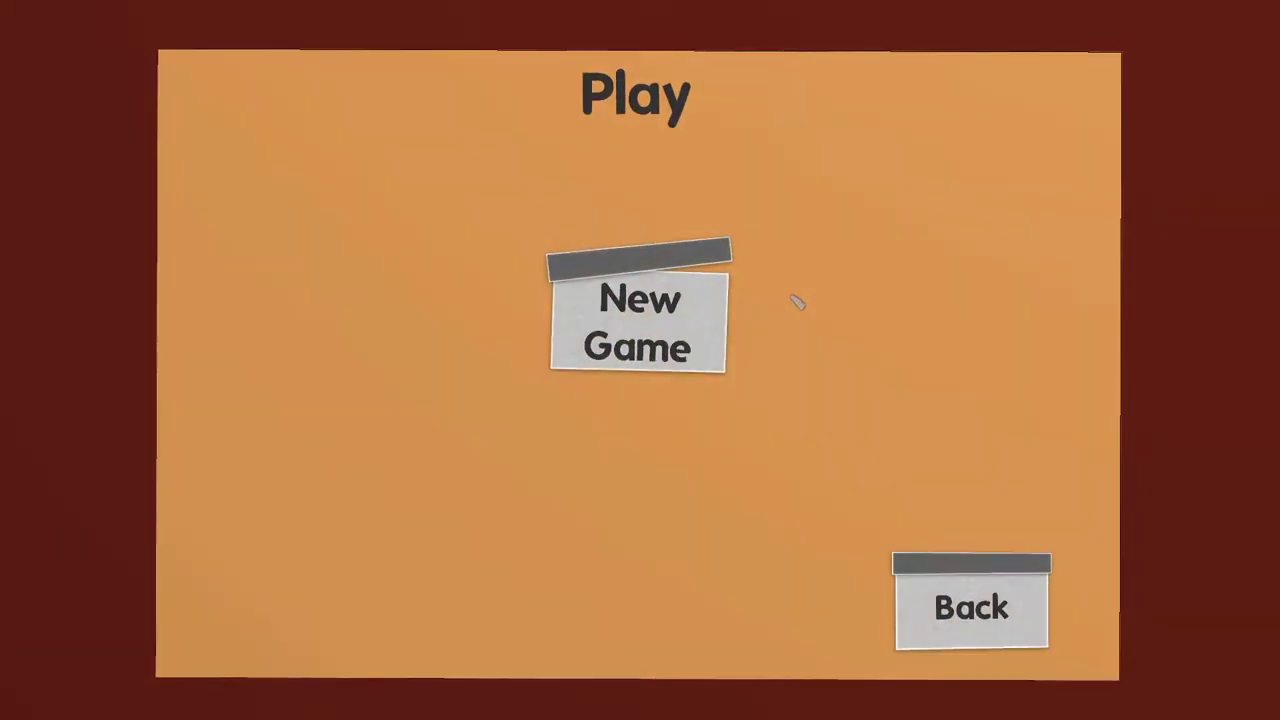
pyautogui.click(638, 324)
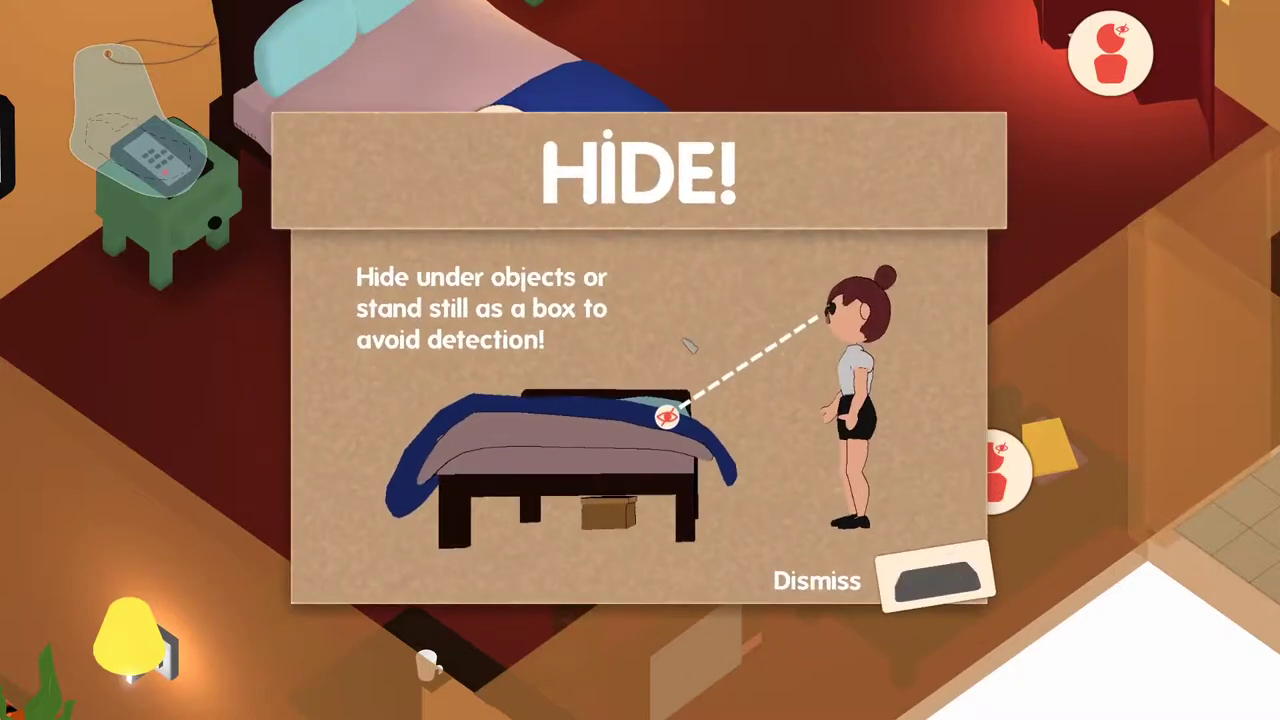
# Step: Dismiss the HIDE, FORMS and KICK tutorial cards while moving through the house
pyautogui.click(816, 580)
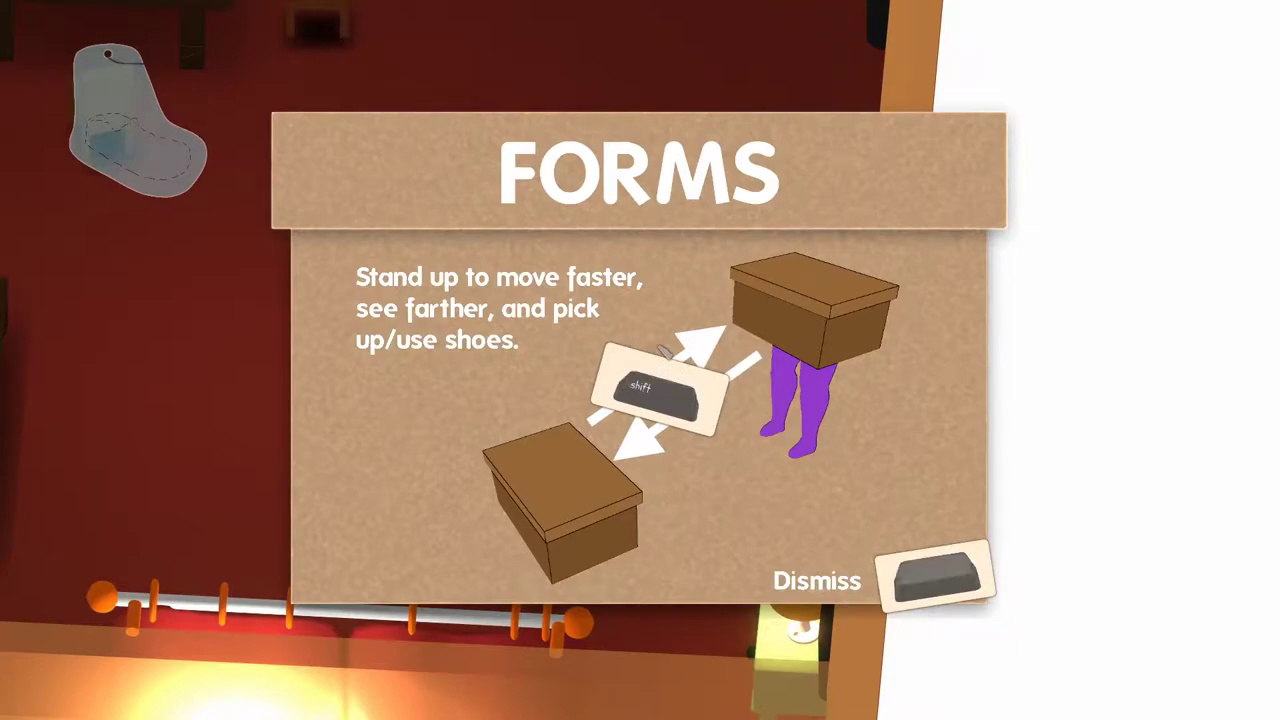
pyautogui.click(816, 580)
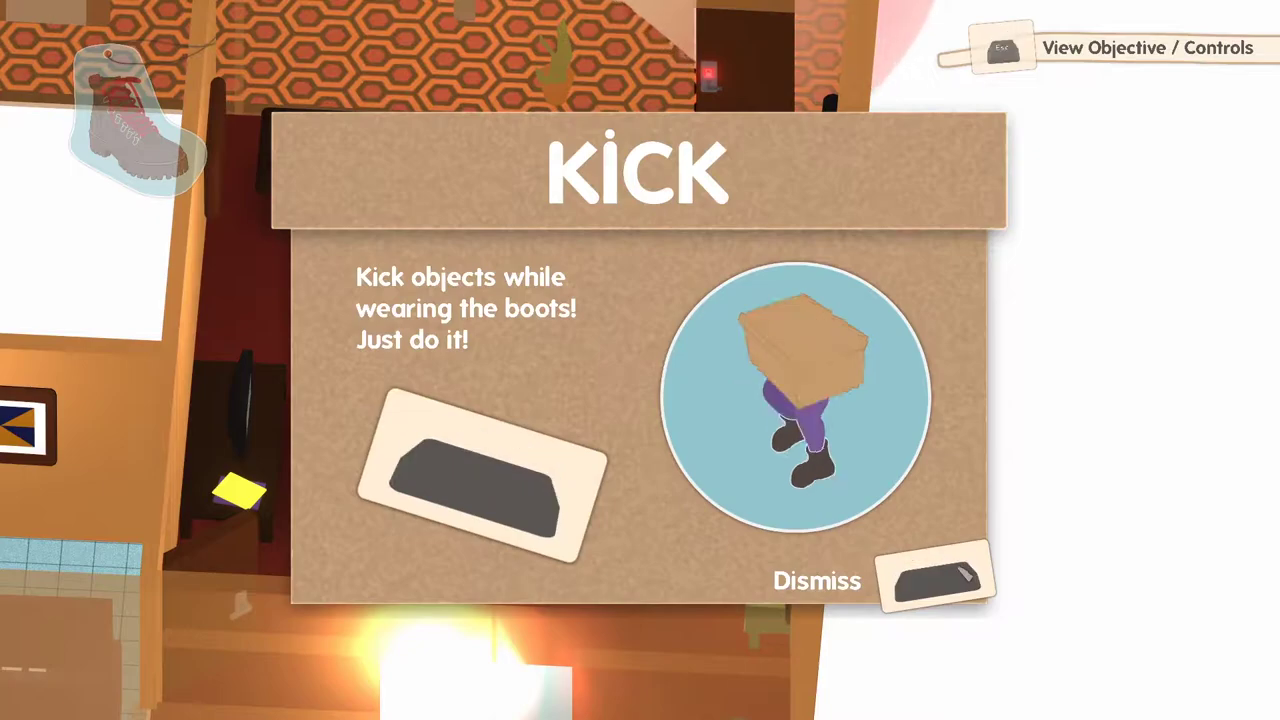
pyautogui.click(816, 580)
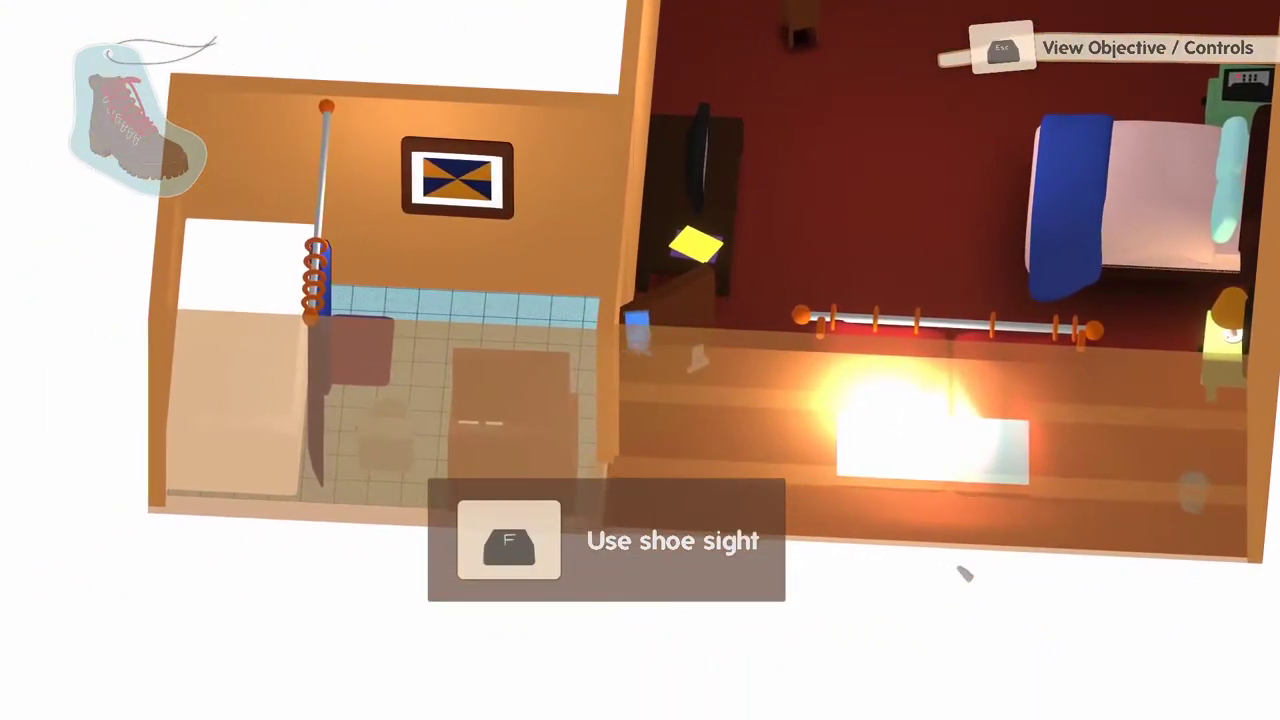
pyautogui.press('f')
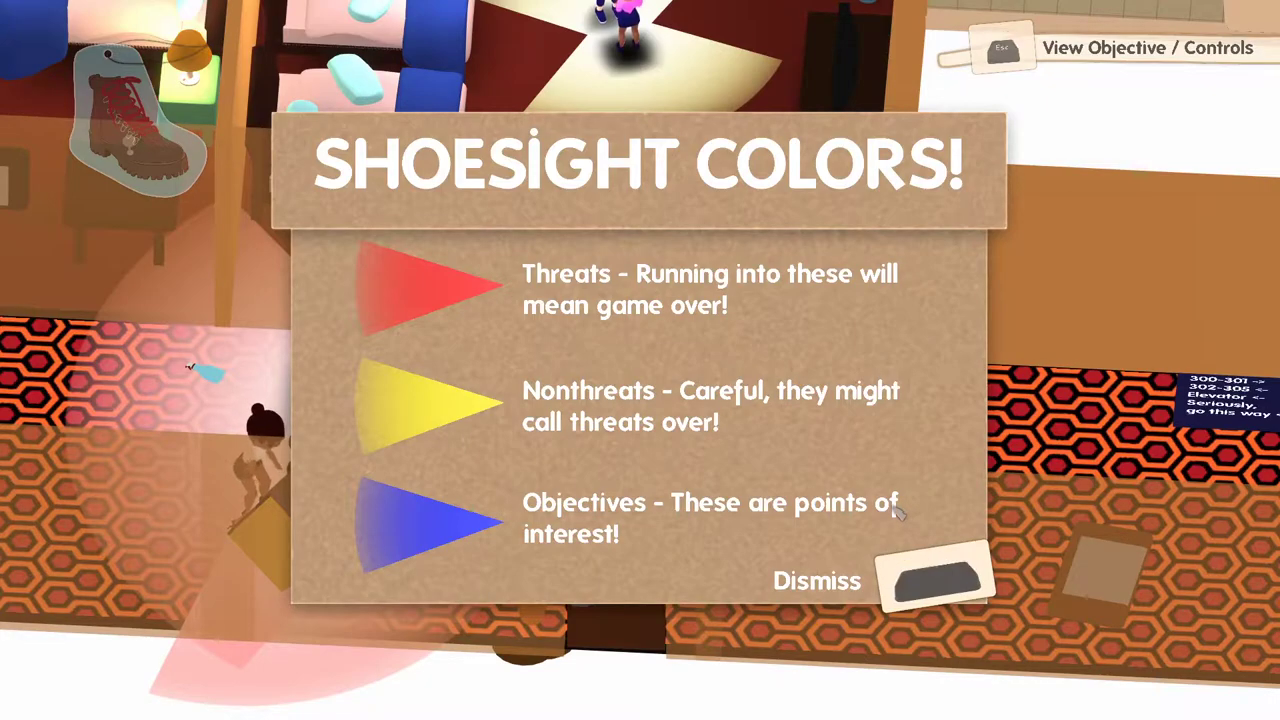
# Step: Dismiss the SHOESIGHT COLORS tutorial card and play on to the lobby cutscene
pyautogui.click(816, 580)
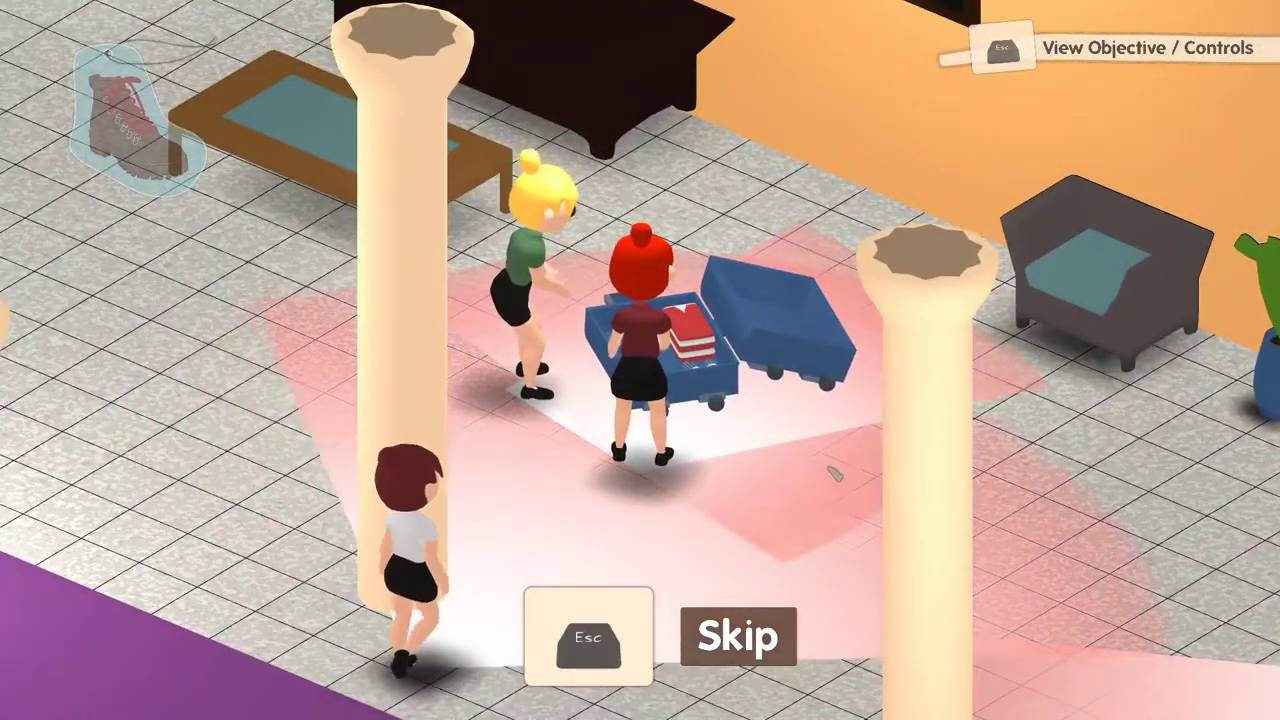
pyautogui.click(738, 636)
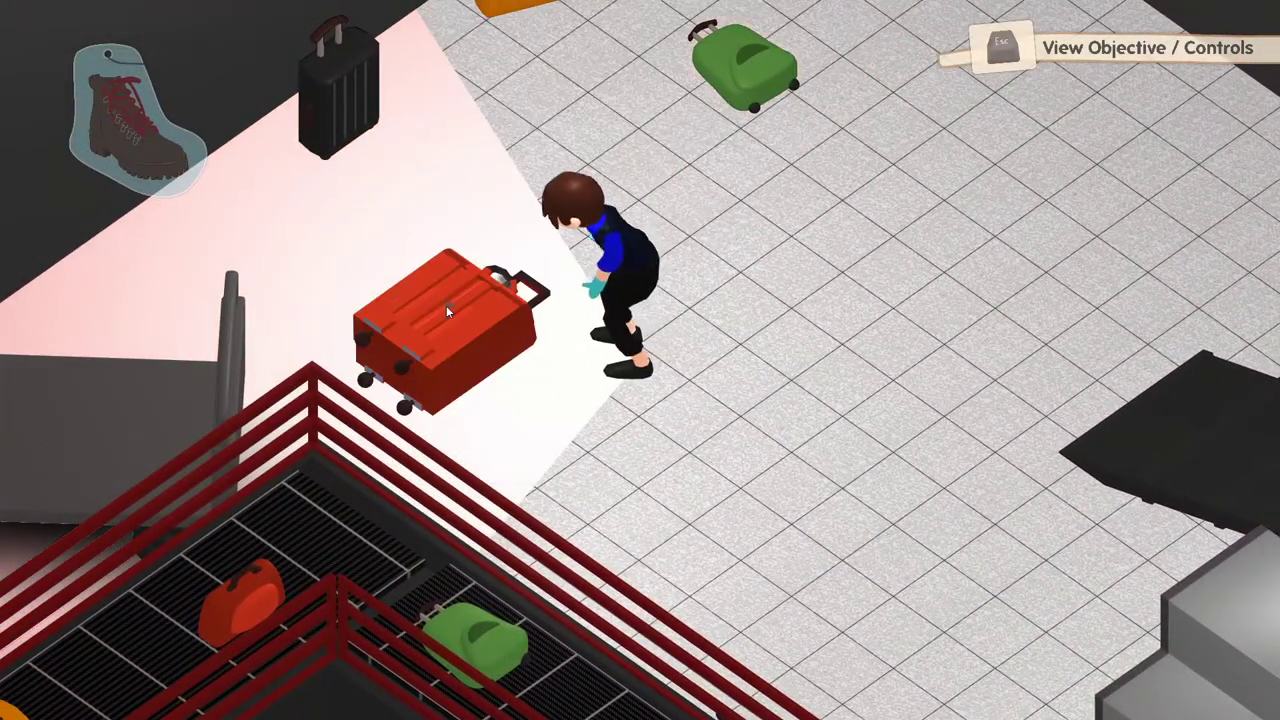
# Step: Sneak past the baggage area suitcases and pick up the sandals
pyautogui.click(444, 310)
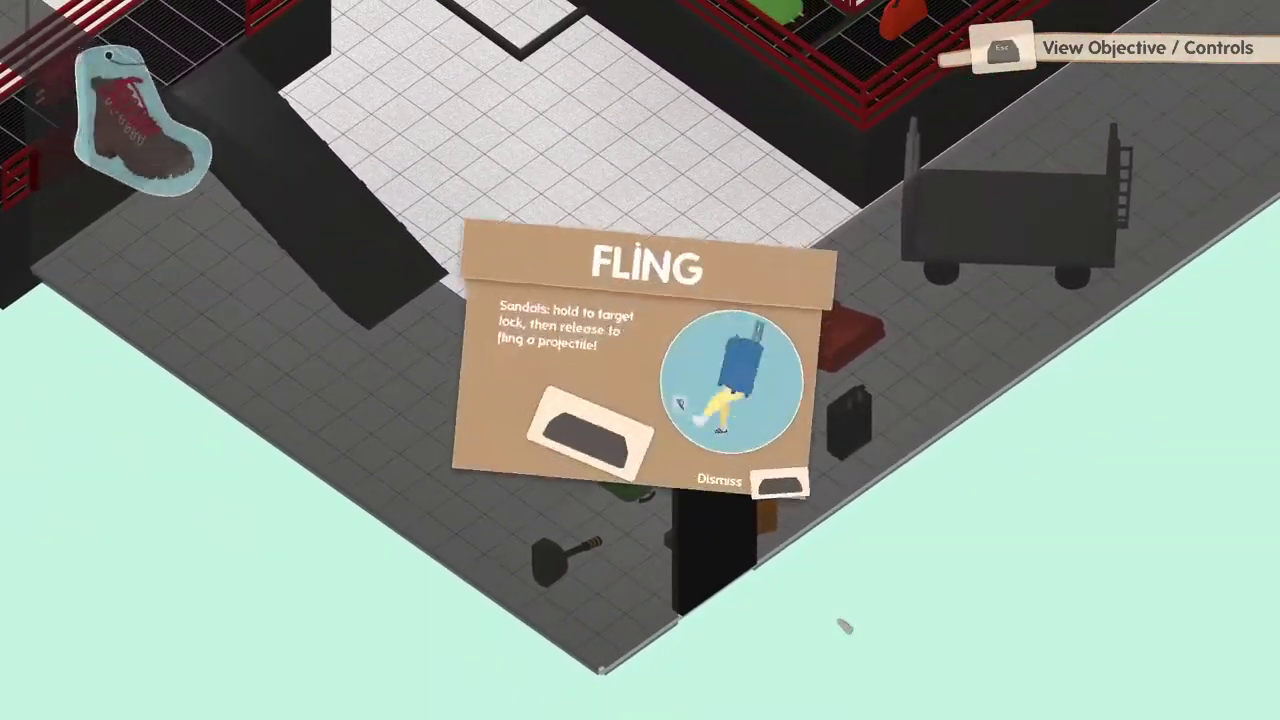
# Step: Dismiss the Fling card, check the objective on the pause screen and resume toward the terminal exit
pyautogui.click(718, 478)
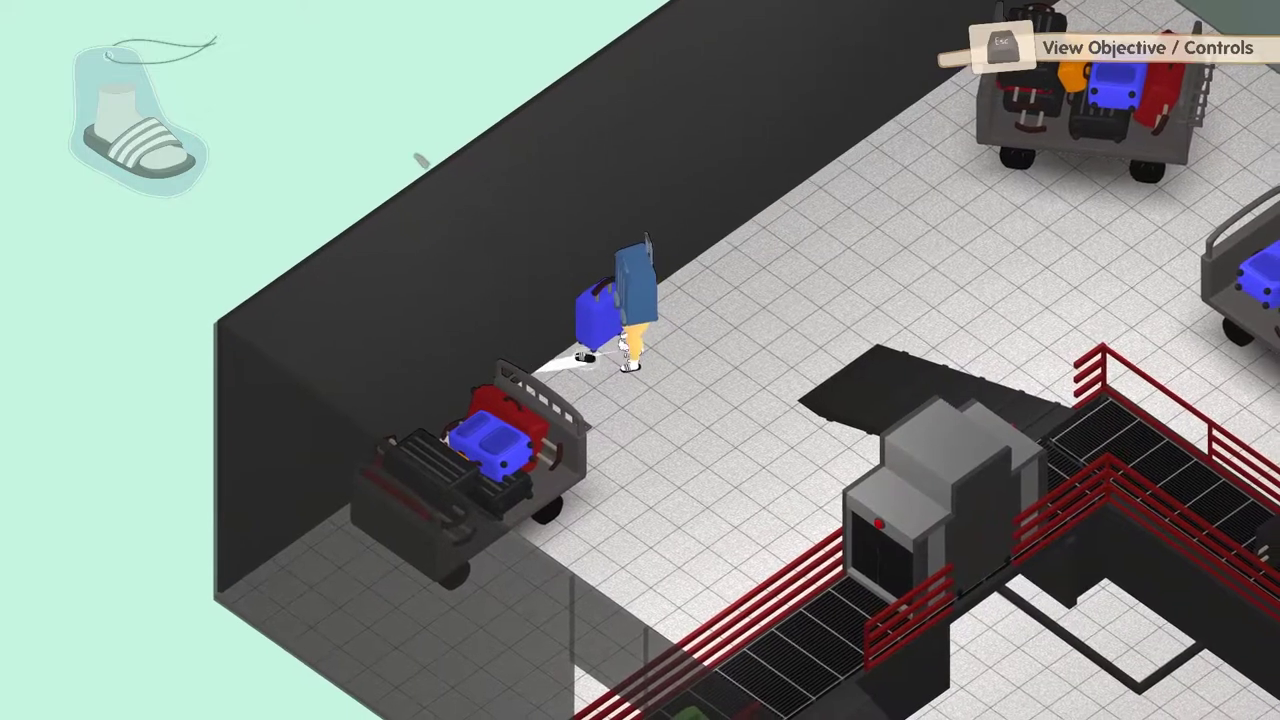
pyautogui.press('Escape')
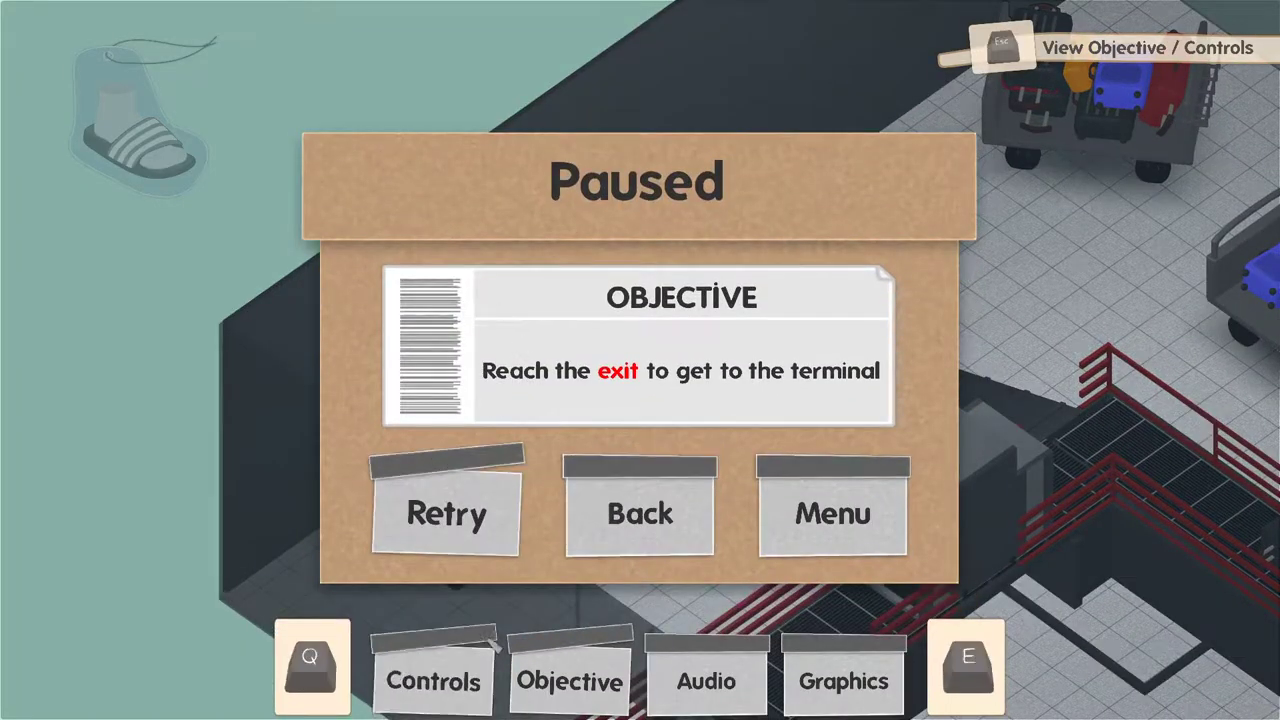
pyautogui.click(432, 680)
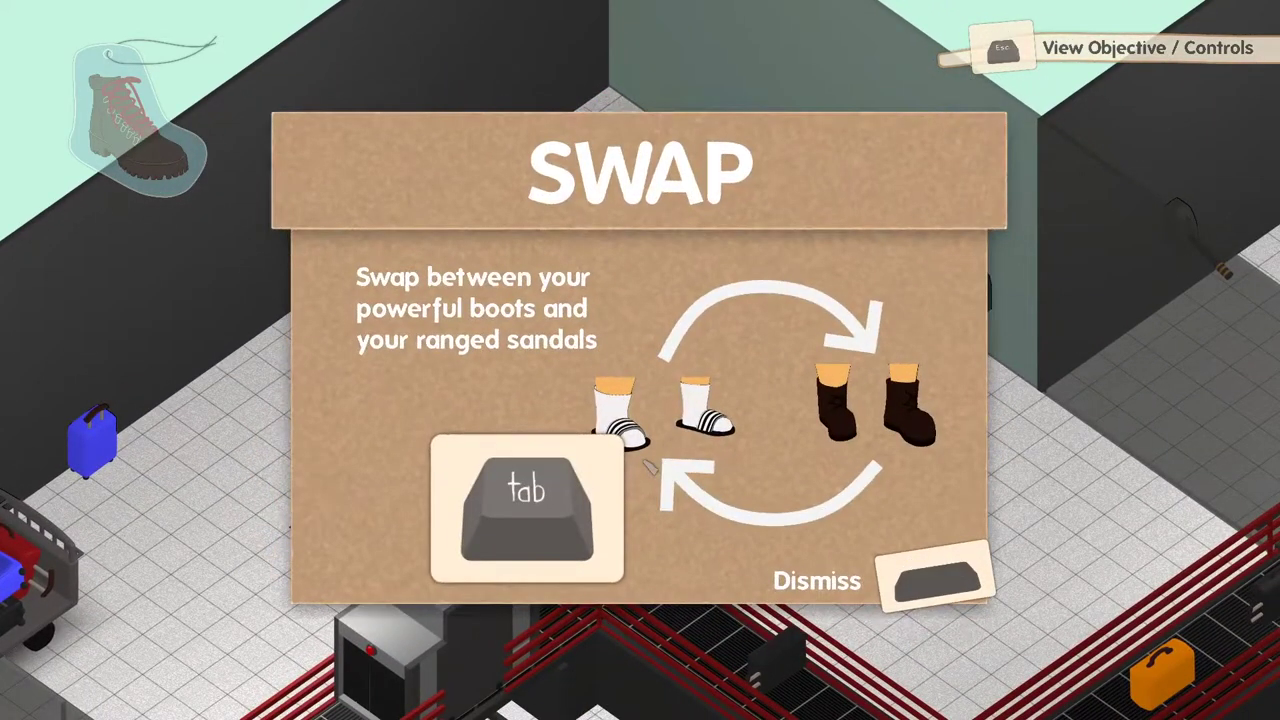
# Step: Dismiss the Swap card and ride the baggage conveyor past the x-ray scanner
pyautogui.click(816, 580)
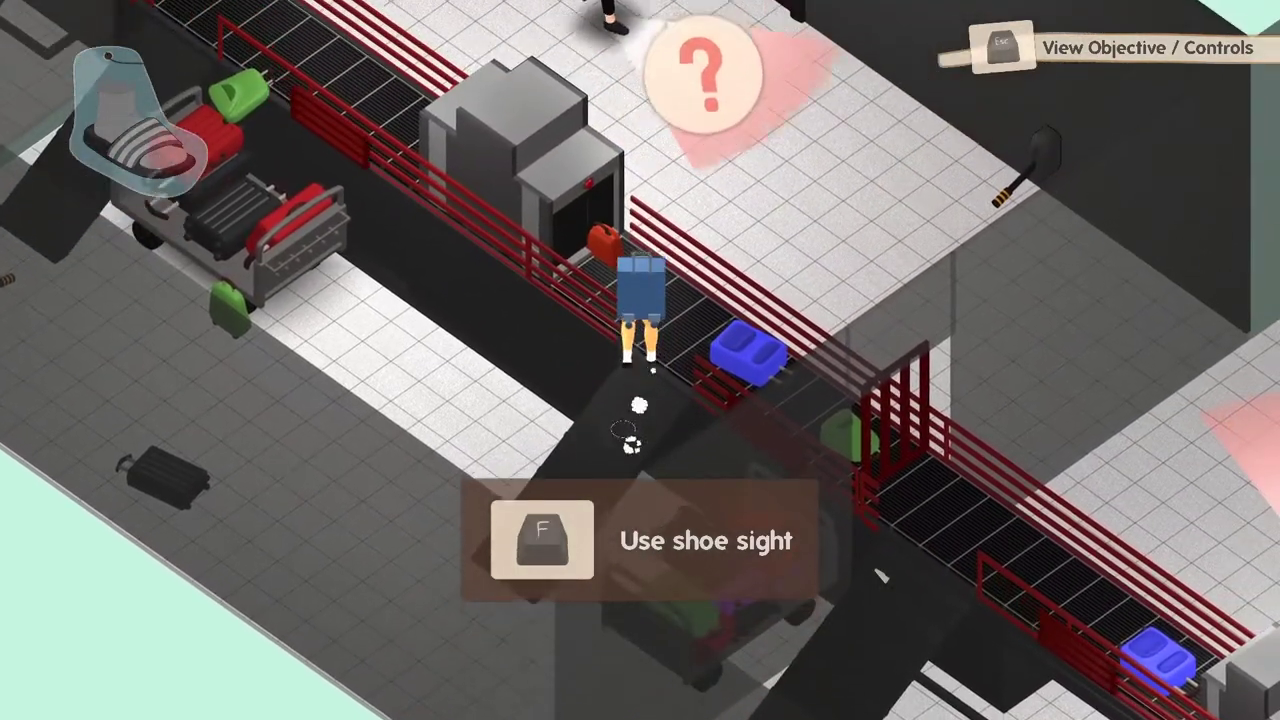
pyautogui.press('f')
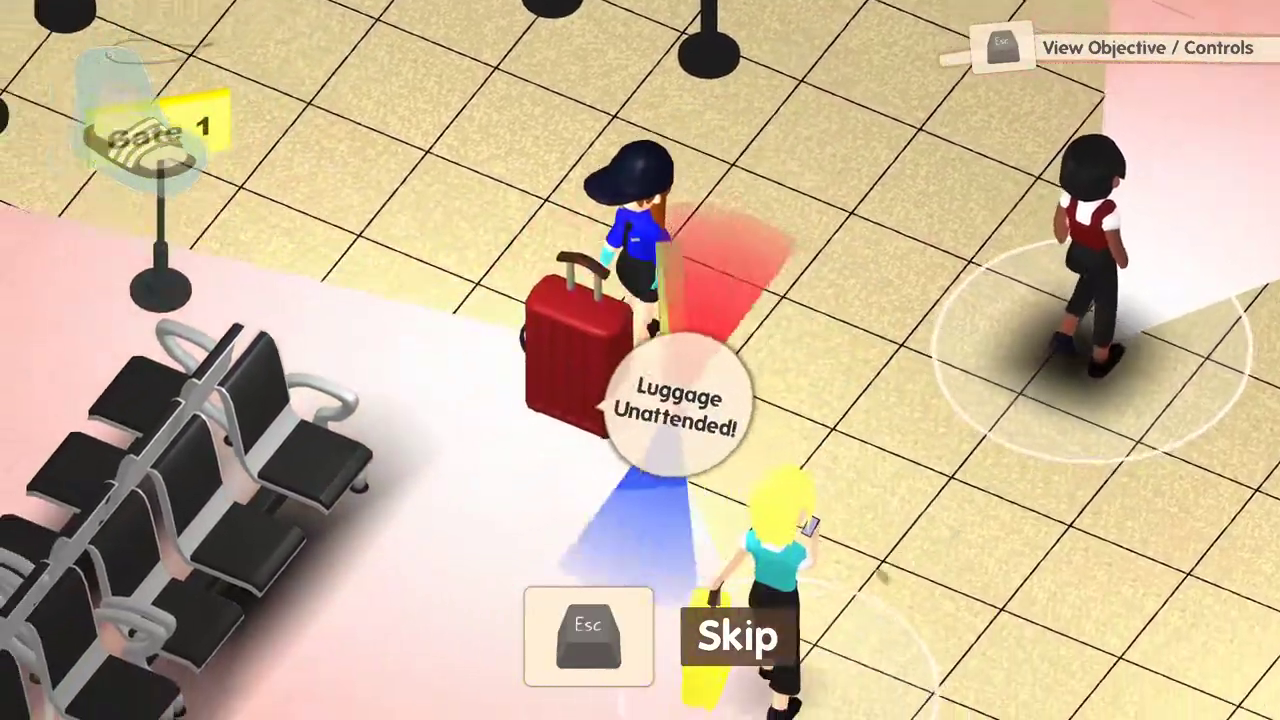
# Step: Reach the Gate 1 waiting area and trigger the unattended-luggage cutscene
pyautogui.click(736, 636)
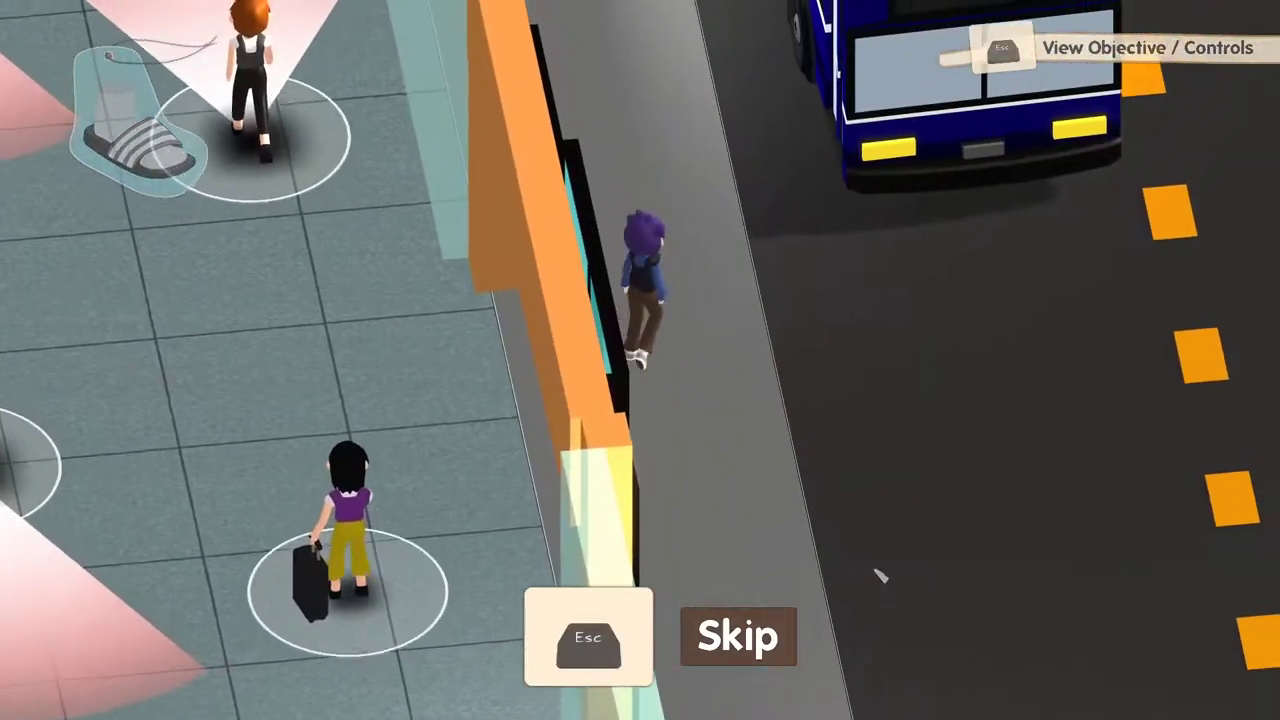
# Step: Approach the front of the blue bus to trigger the closing cutscene
pyautogui.click(738, 636)
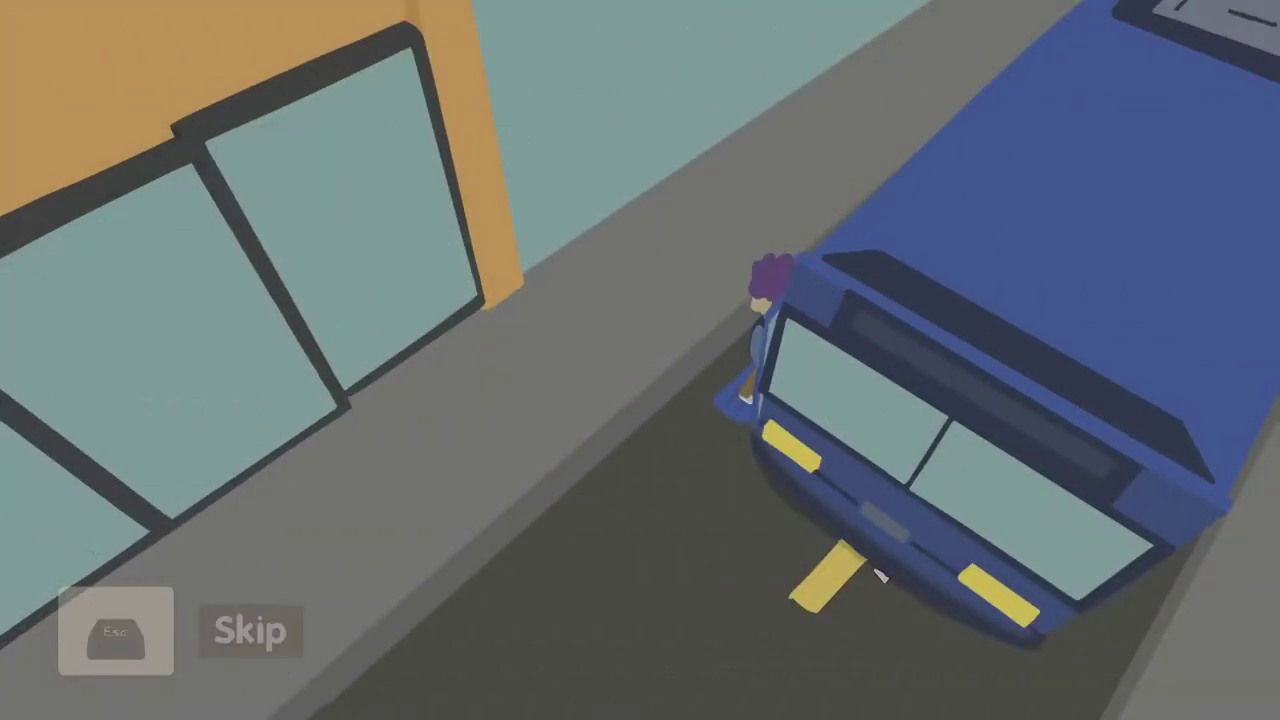
# Step: Exit to the main menu with the Play, Shoe-dads, Options and Quit buttons
pyautogui.click(252, 632)
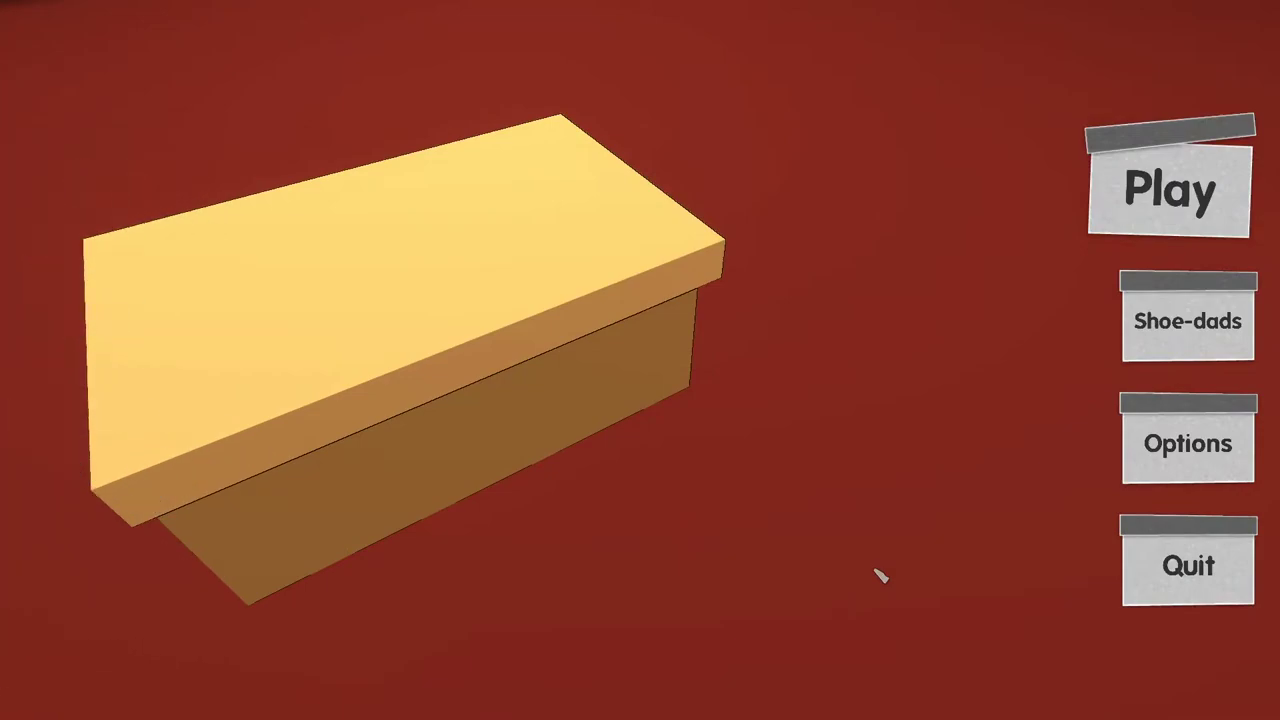
pyautogui.click(1168, 190)
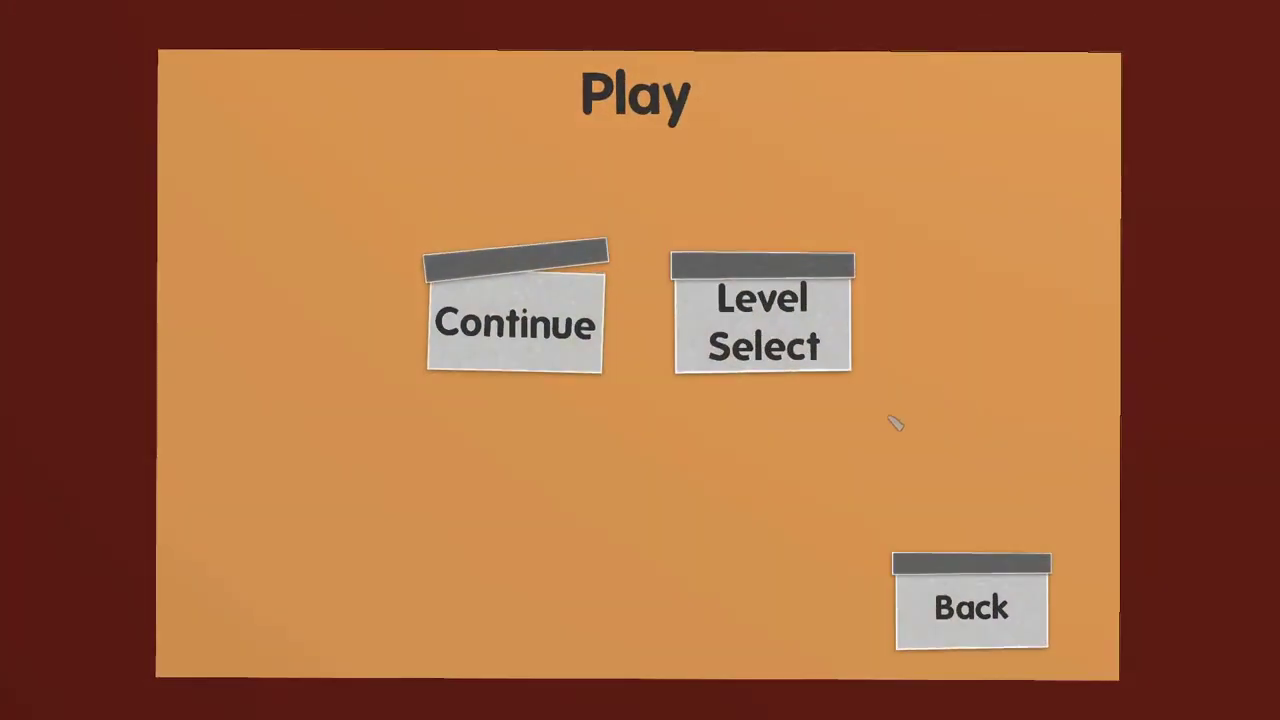
pyautogui.click(762, 322)
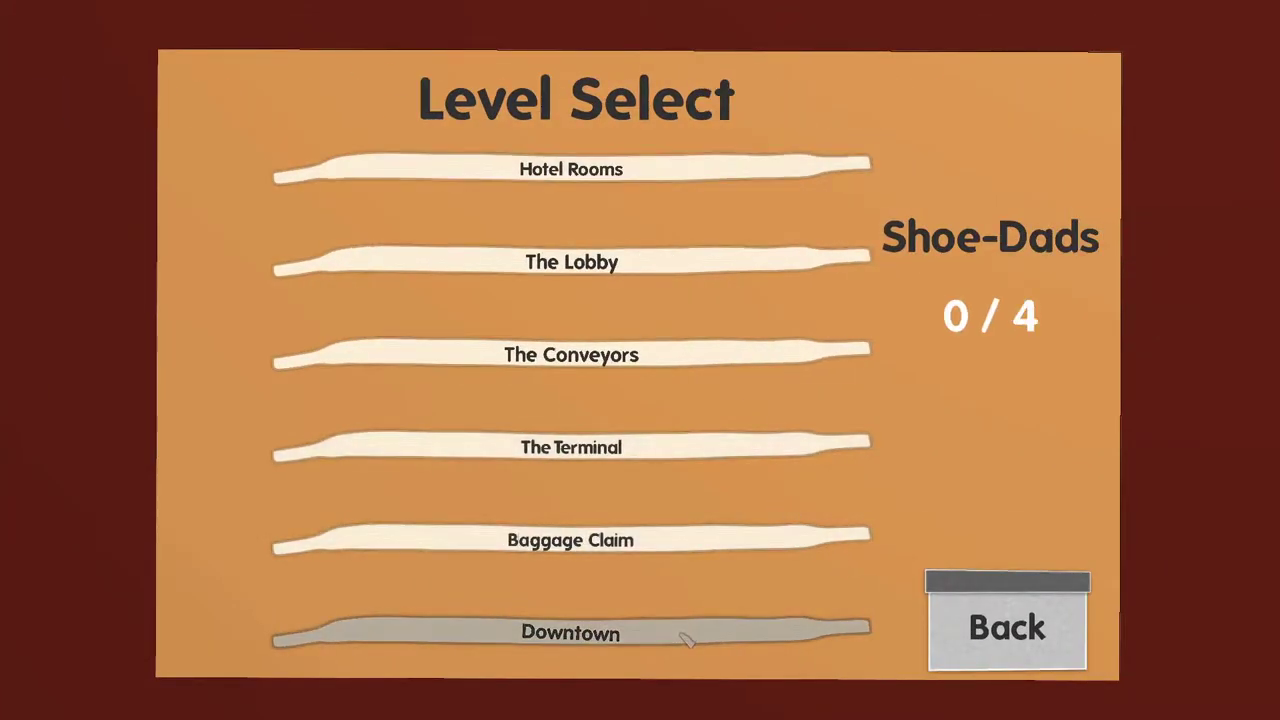
pyautogui.moveTo(790, 452)
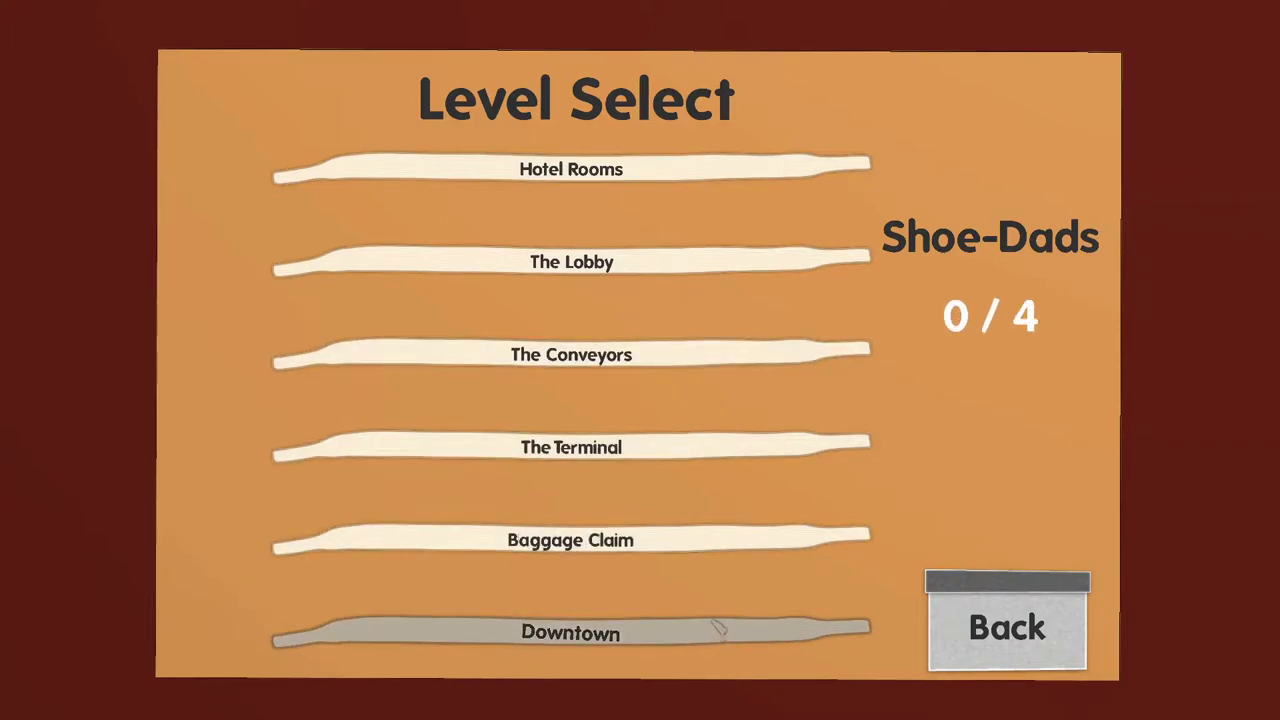
pyautogui.moveTo(572, 540)
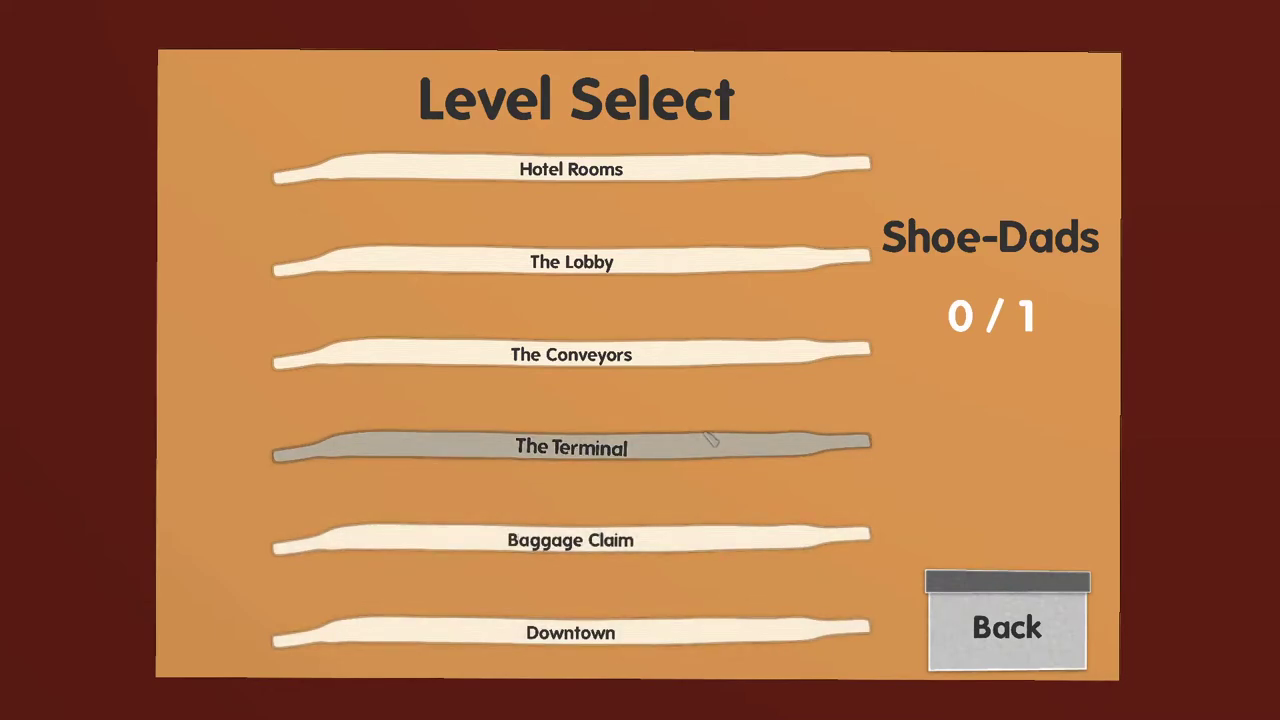
pyautogui.click(1004, 628)
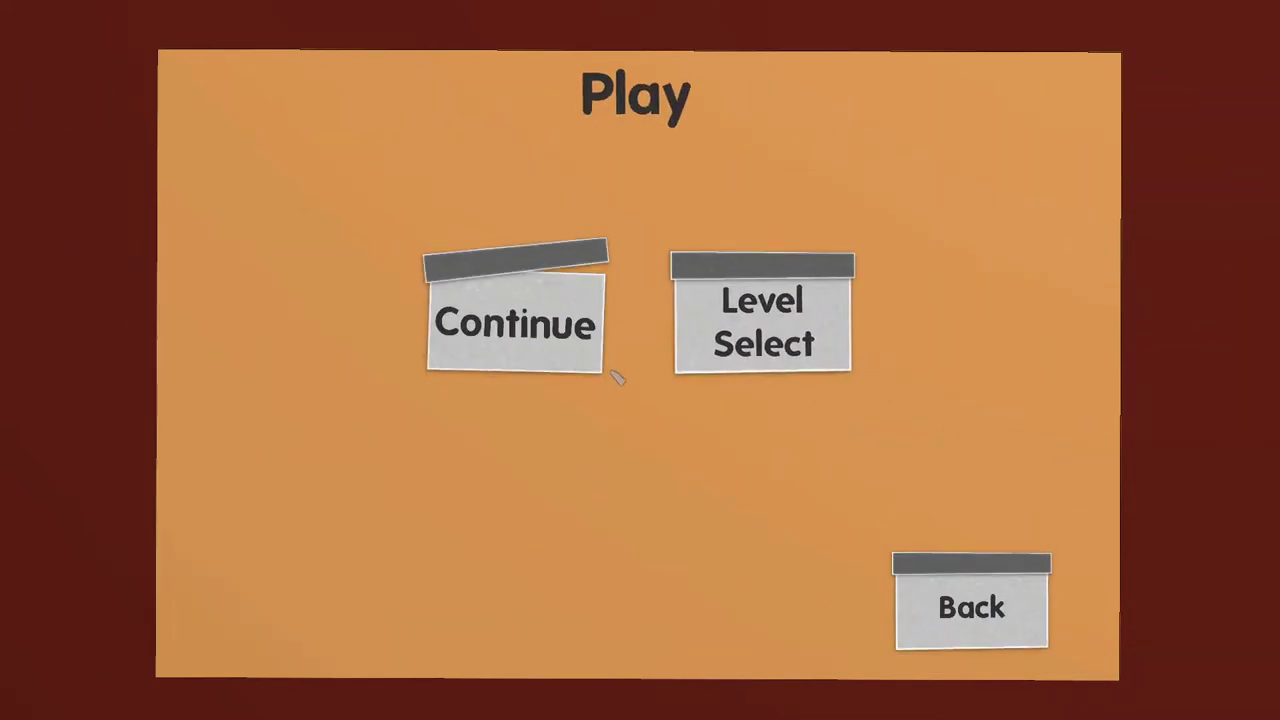
# Step: Browse the shoe-dad charms, including Flushed Away, then return to the title screen
pyautogui.click(968, 608)
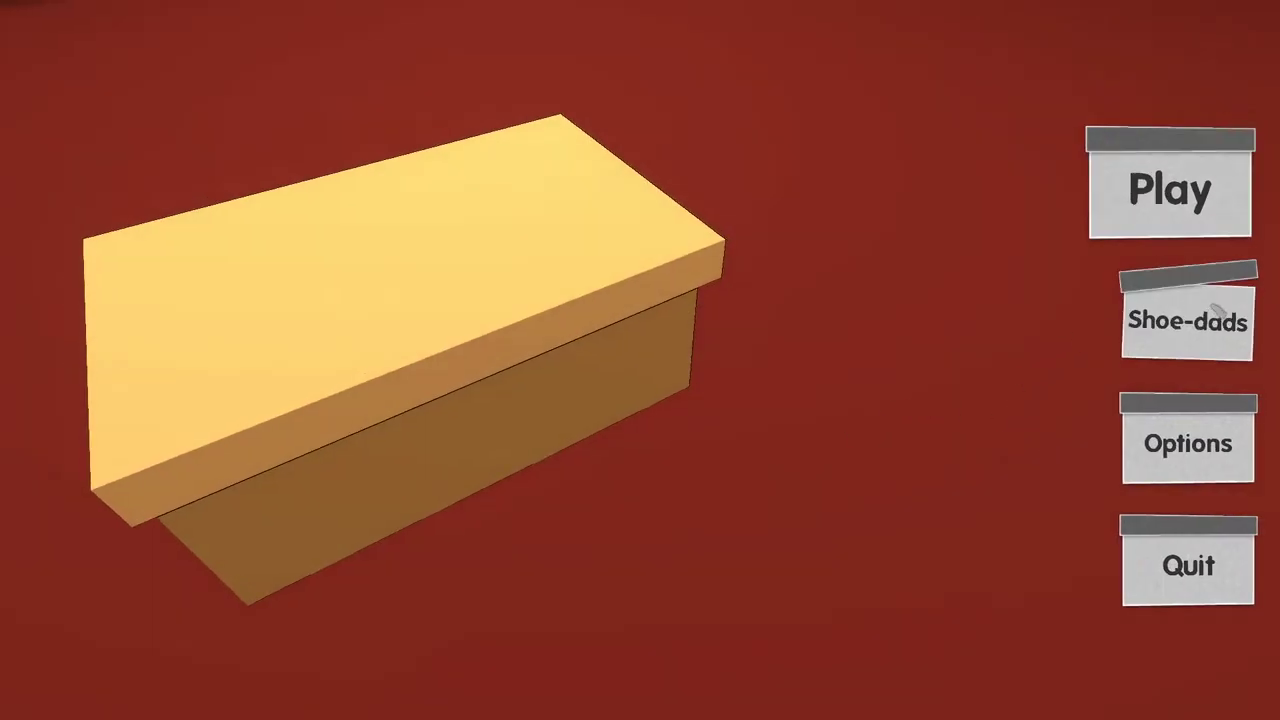
pyautogui.click(1186, 322)
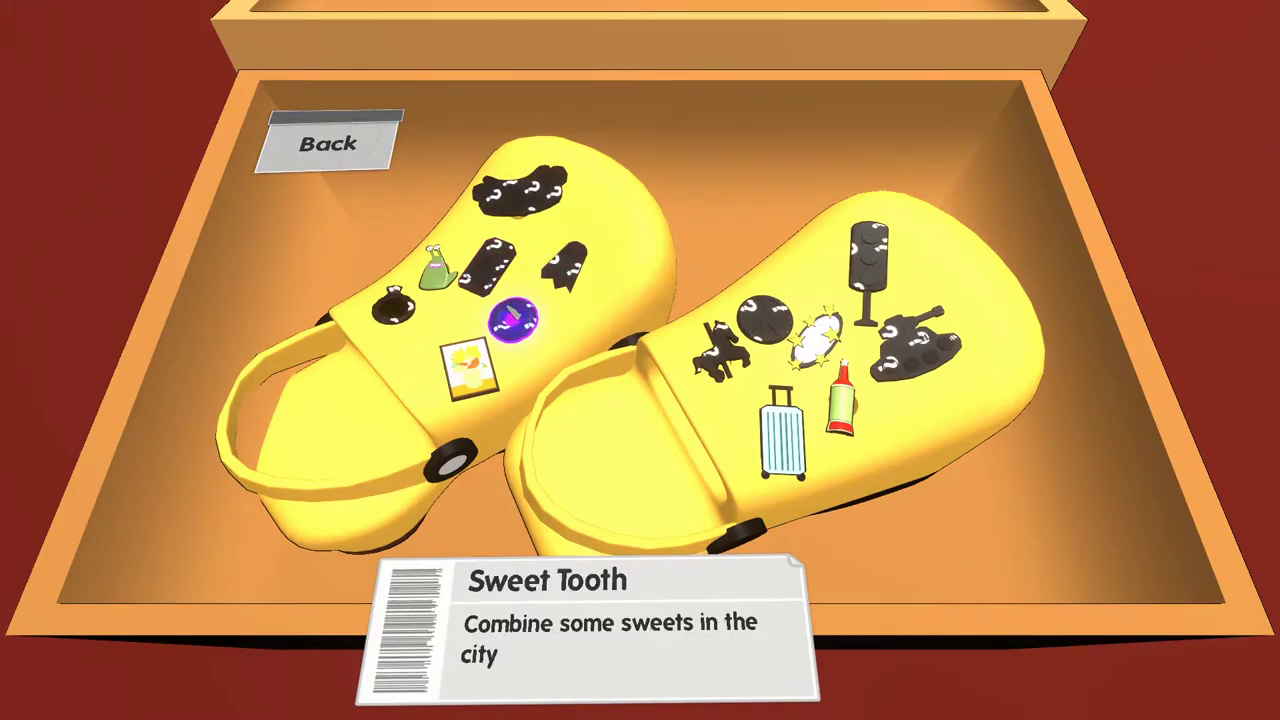
pyautogui.click(516, 320)
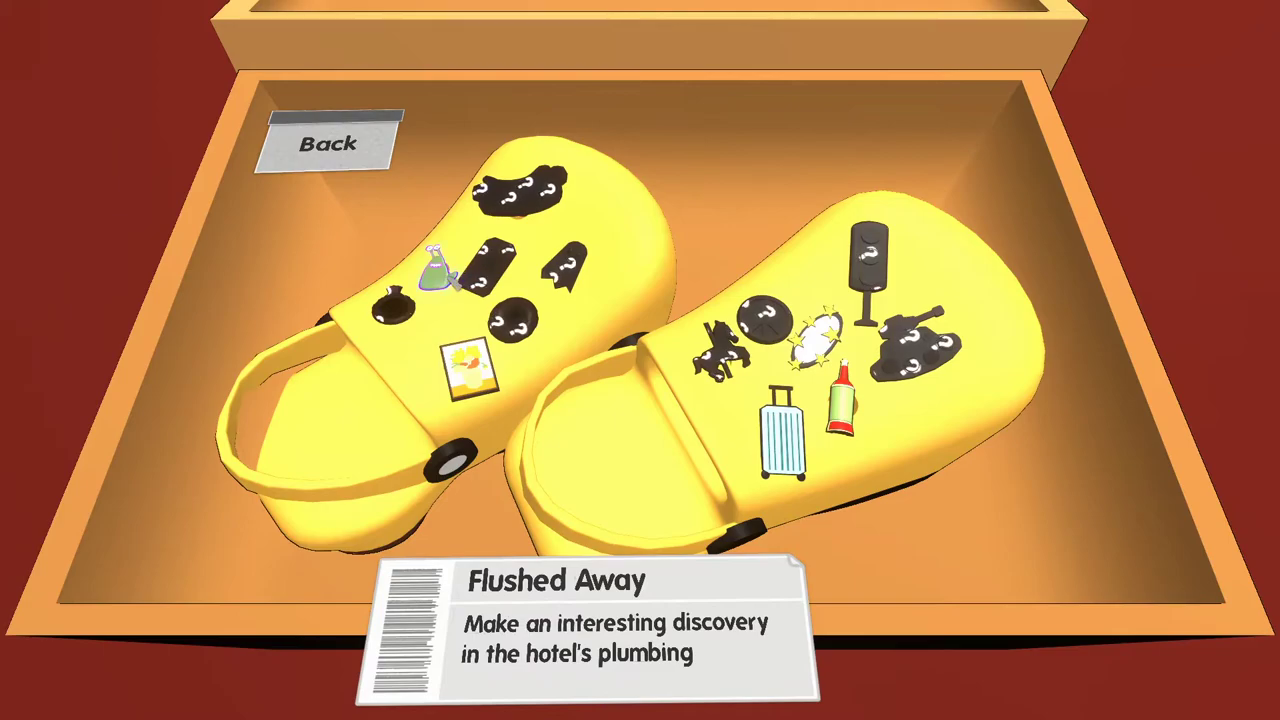
pyautogui.click(520, 196)
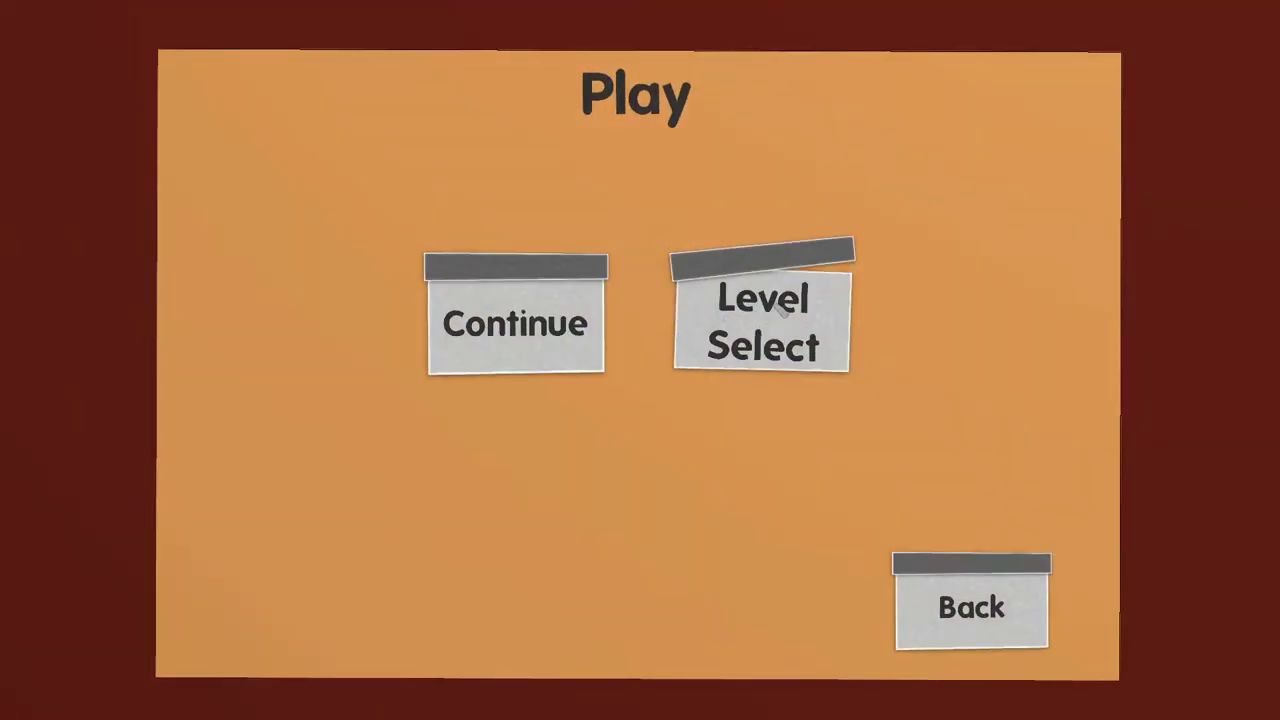
# Step: Reopen the level list showing Hotel Rooms at 1 / 3 Shoe-Dads
pyautogui.click(762, 322)
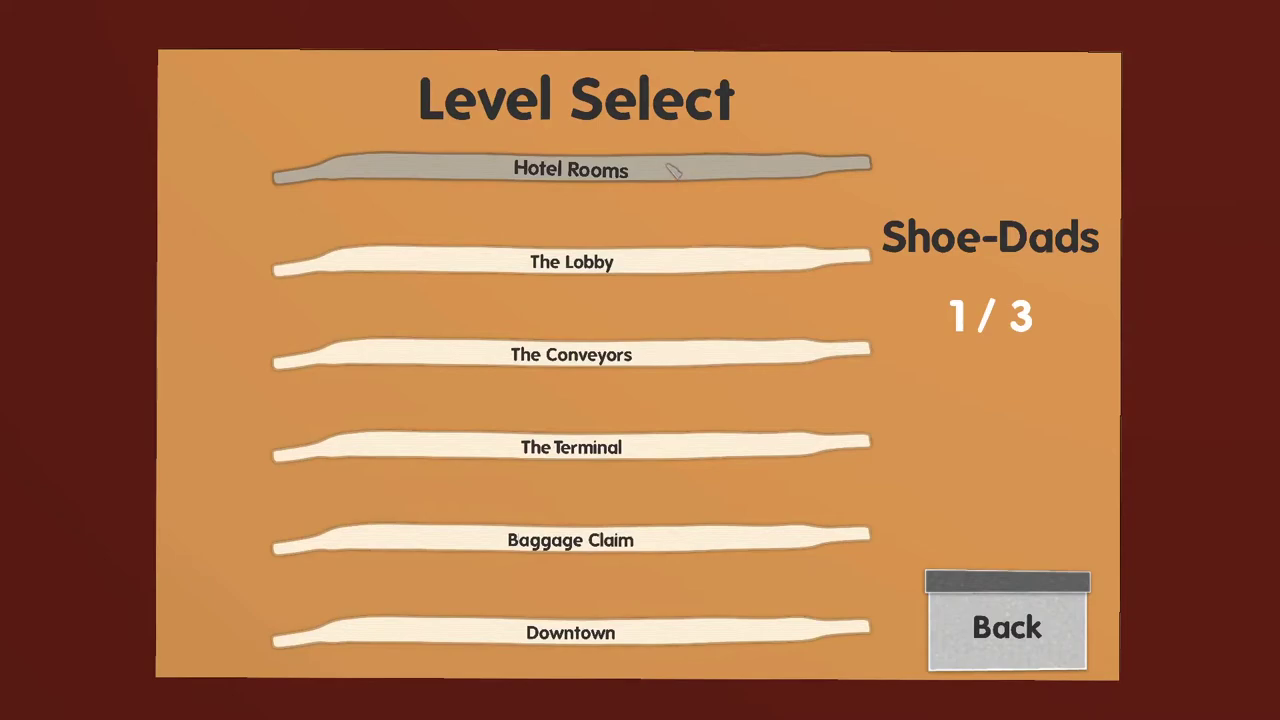